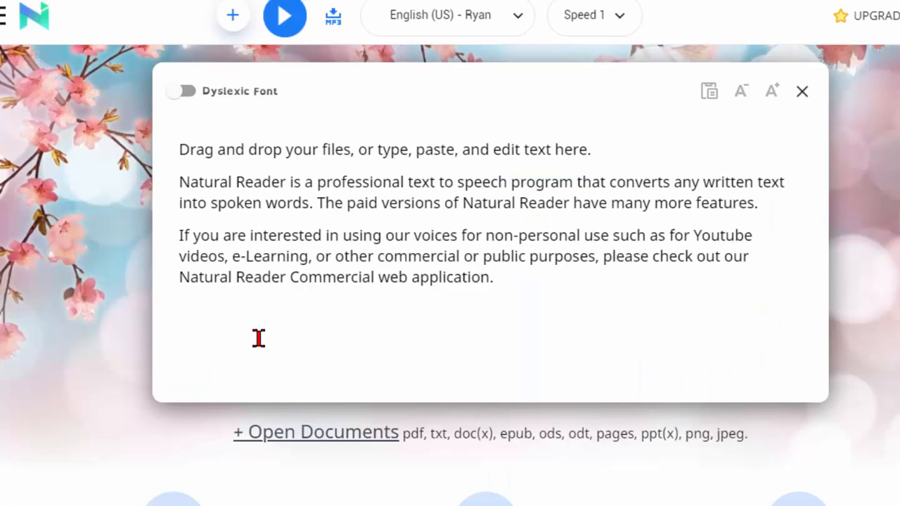
pyautogui.moveTo(191, 149)
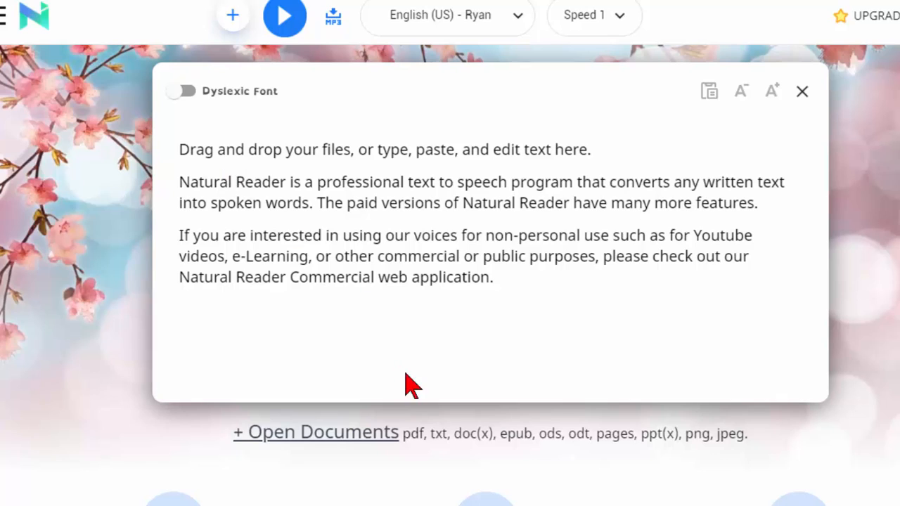
pyautogui.moveTo(534, 453)
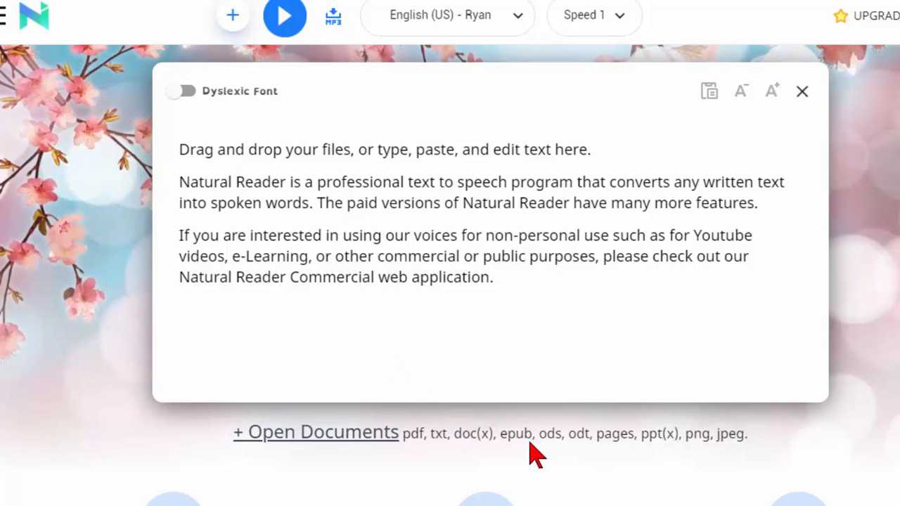
pyautogui.moveTo(673, 439)
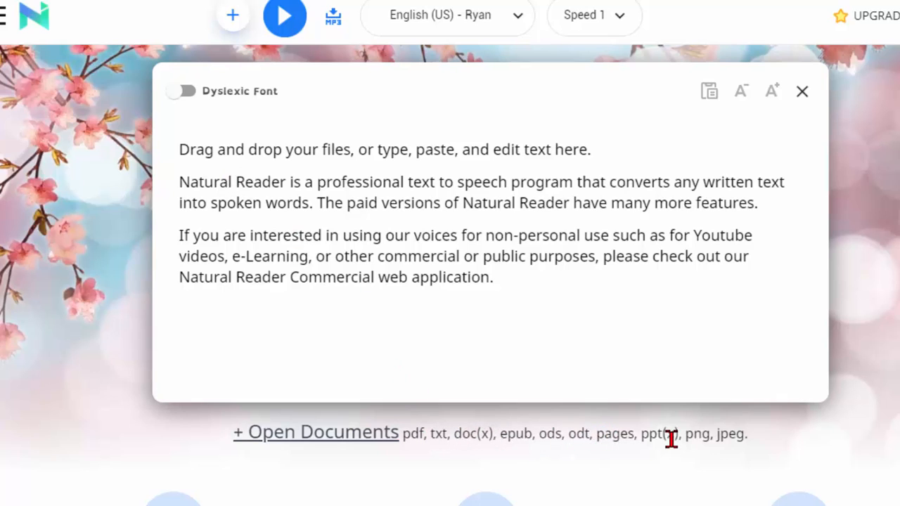
pyautogui.moveTo(622, 335)
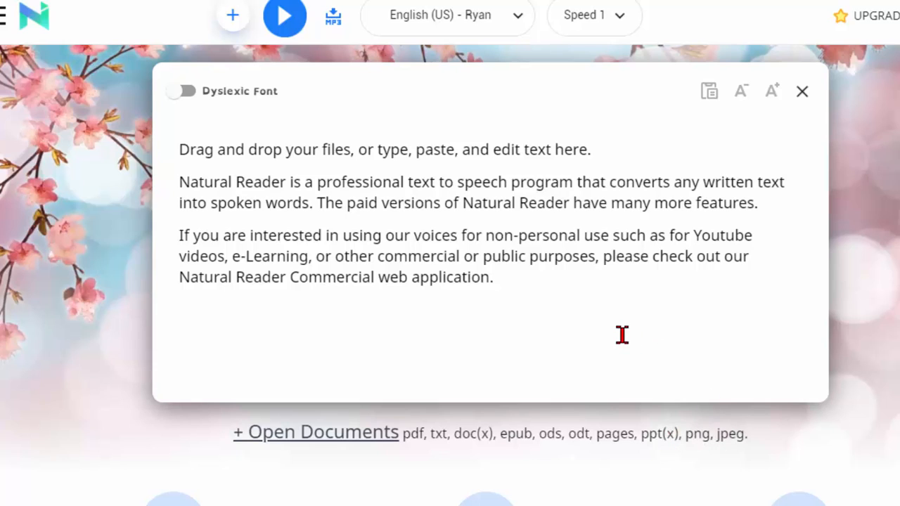
pyautogui.moveTo(526, 287)
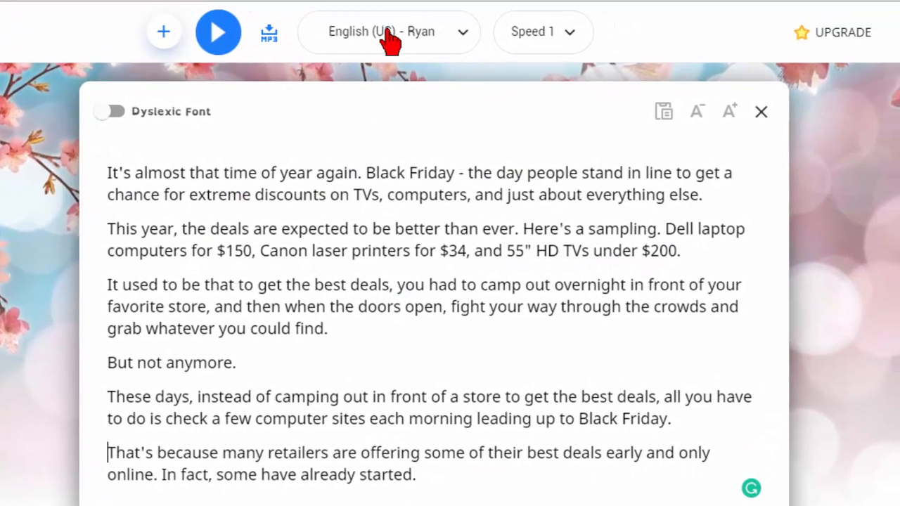
pyautogui.moveTo(422, 49)
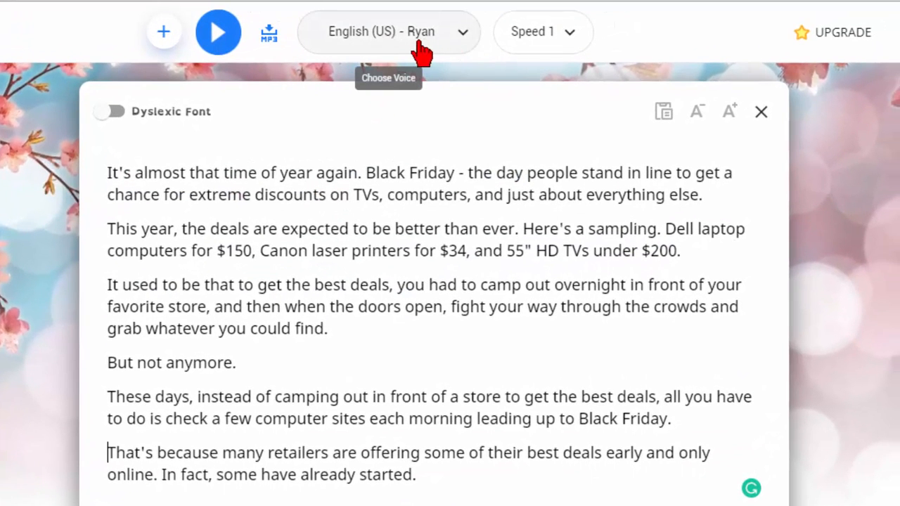
# - Browse the voice list across languages while keeping English (US) Ryan selected
pyautogui.click(382, 31)
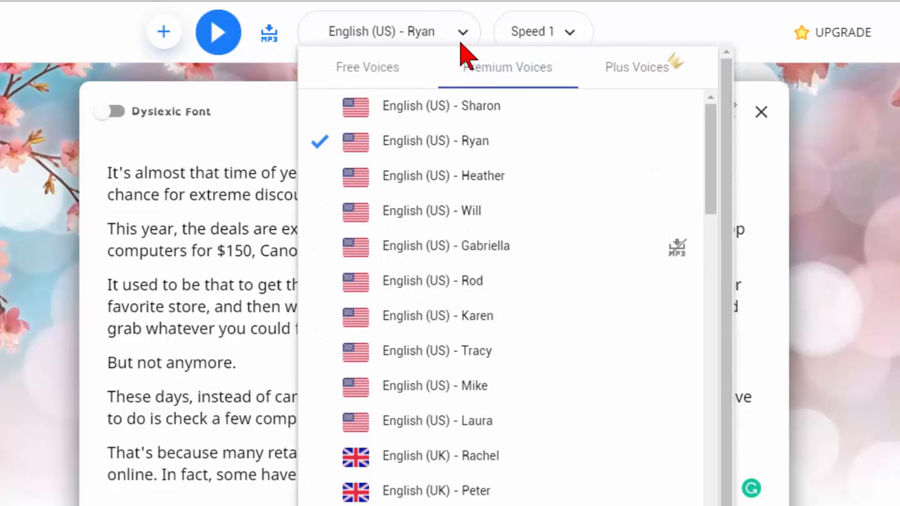
pyautogui.scroll(-3)
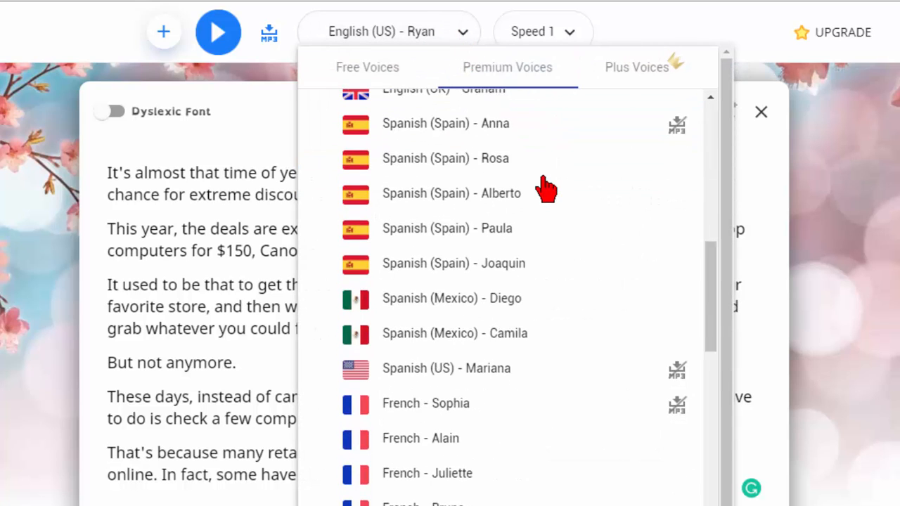
pyautogui.scroll(-3)
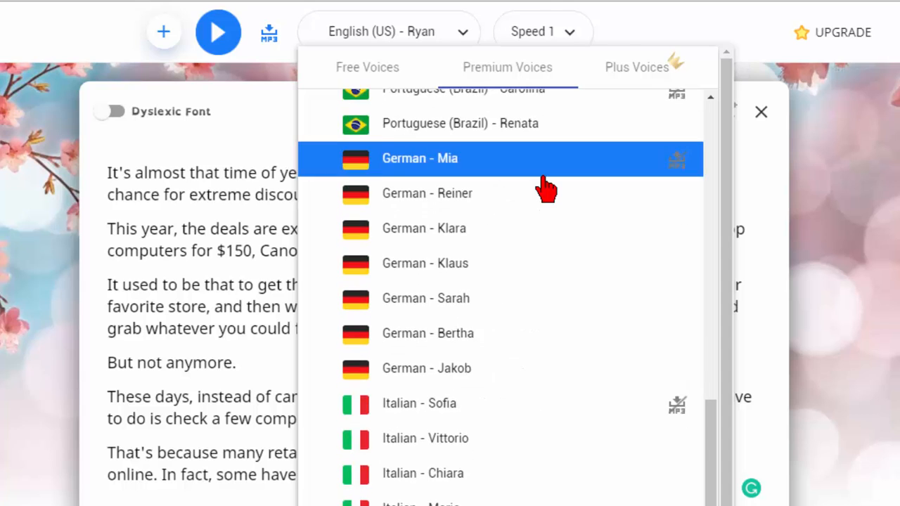
pyautogui.scroll(-3)
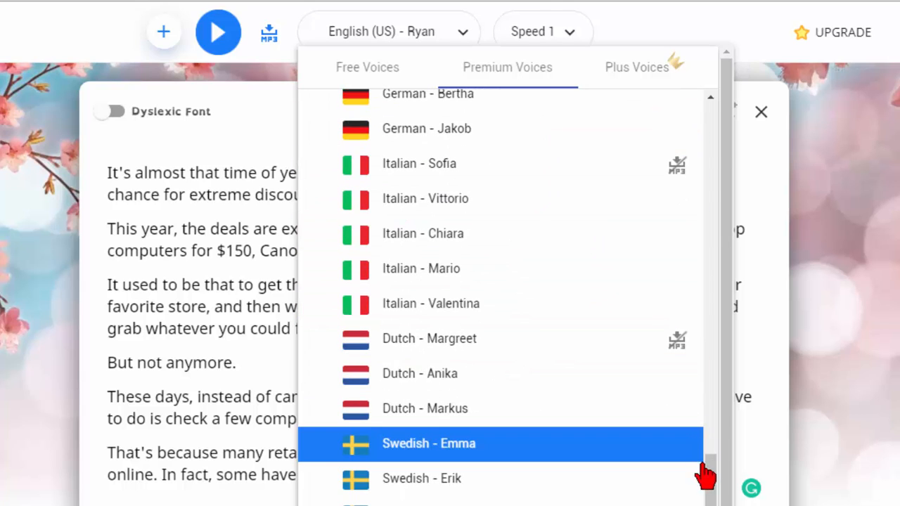
pyautogui.scroll(3)
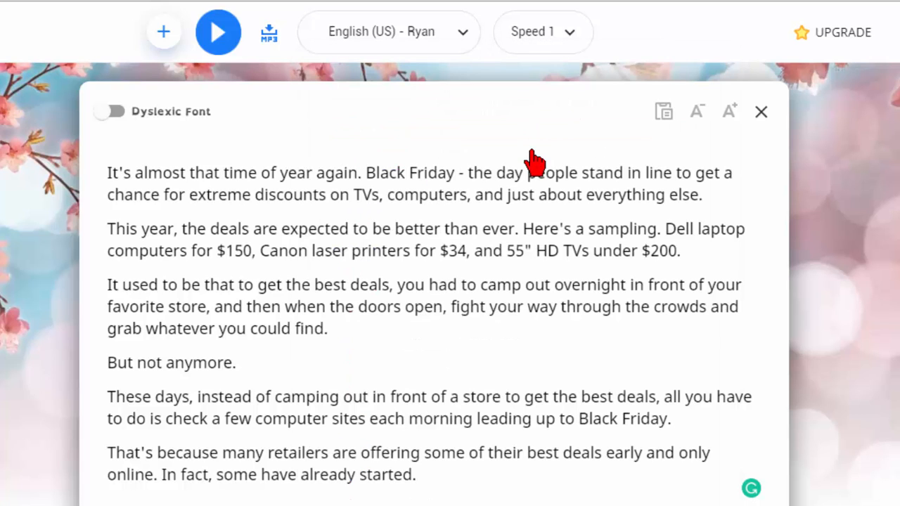
pyautogui.moveTo(578, 76)
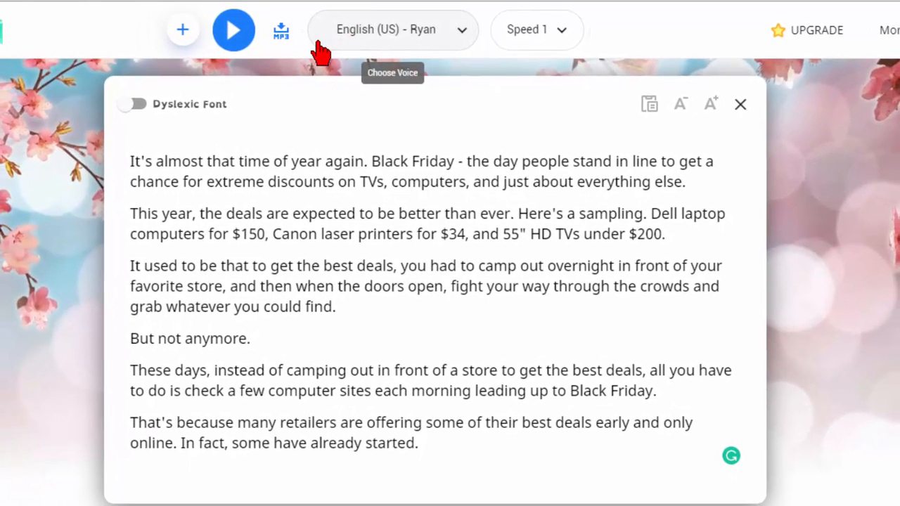
# - Play the Black Friday article in the Ryan voice, then stop playback
pyautogui.click(234, 29)
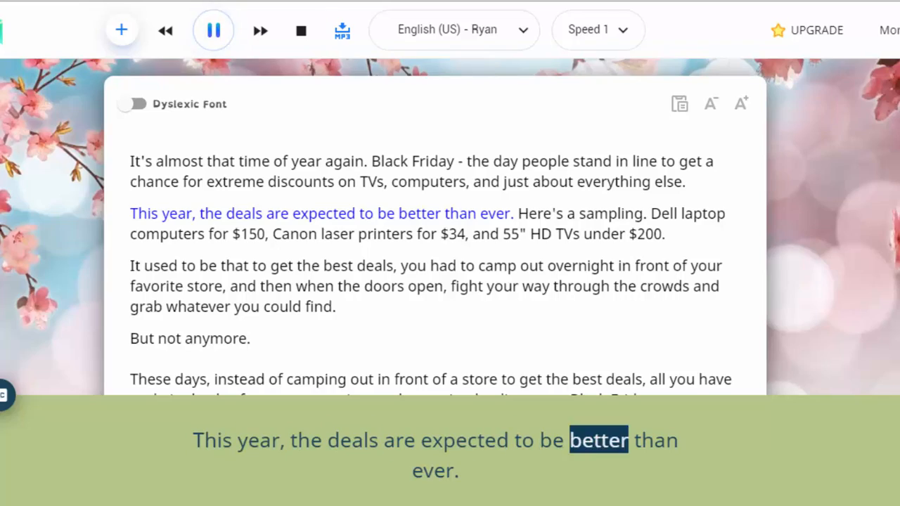
pyautogui.click(214, 30)
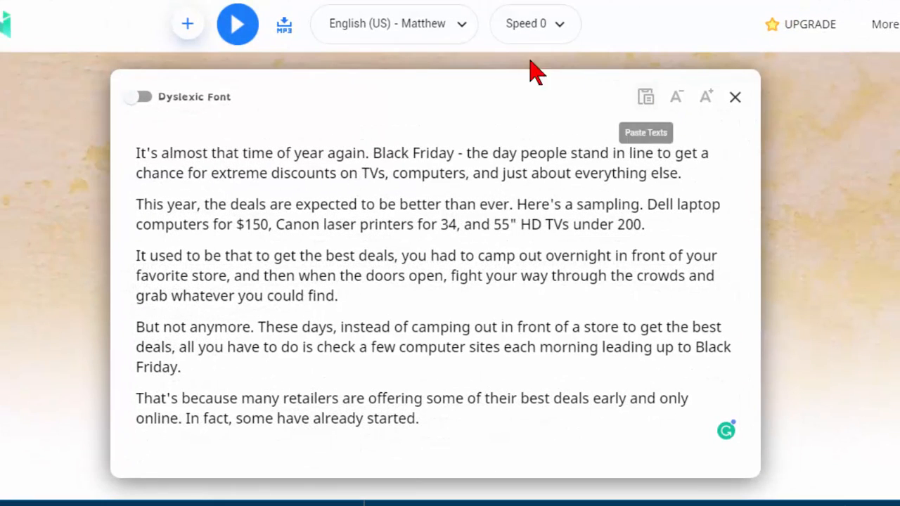
# - Start reading the article in the Matthew voice at speed 0
pyautogui.click(393, 23)
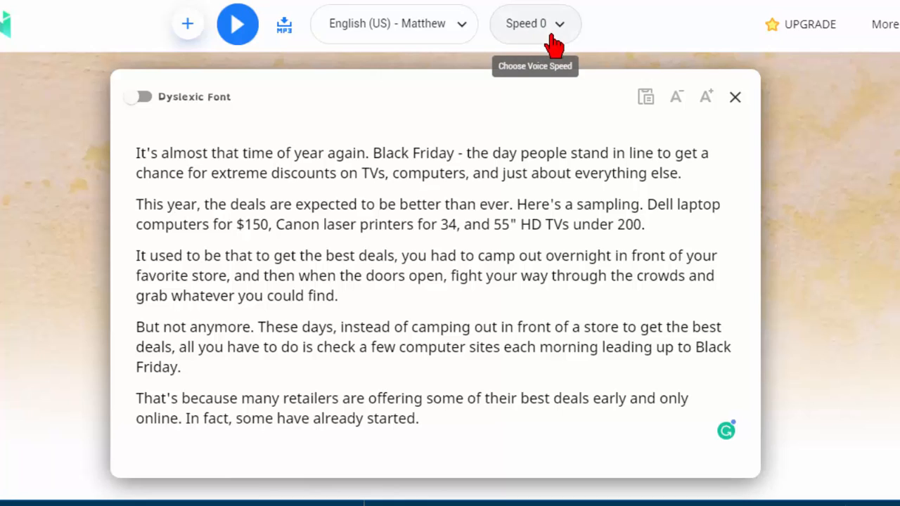
pyautogui.moveTo(236, 25)
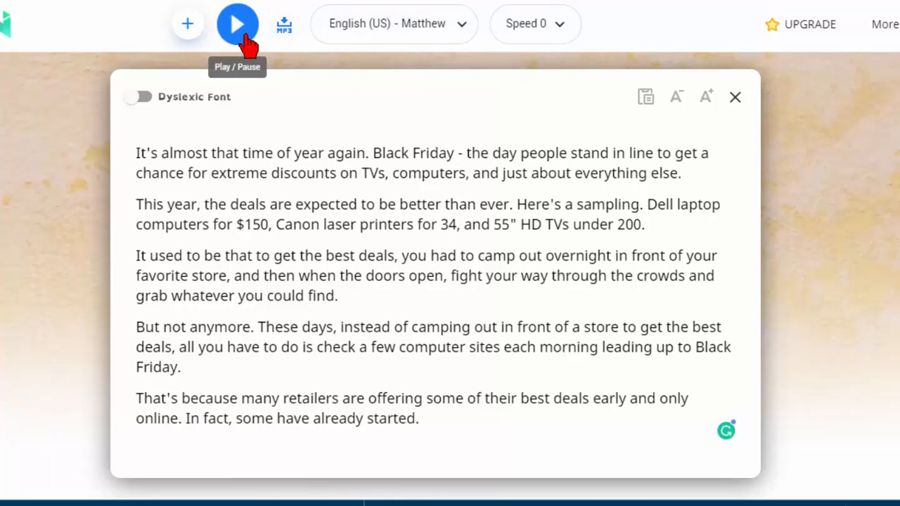
pyautogui.click(236, 23)
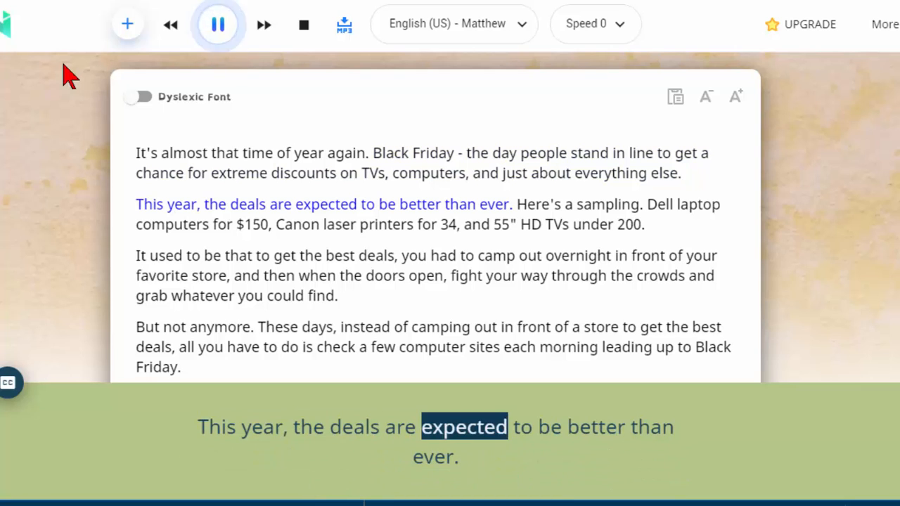
# - Stop playback and attempt MP3 conversion, triggering the Plus Plan upgrade prompt
pyautogui.click(218, 24)
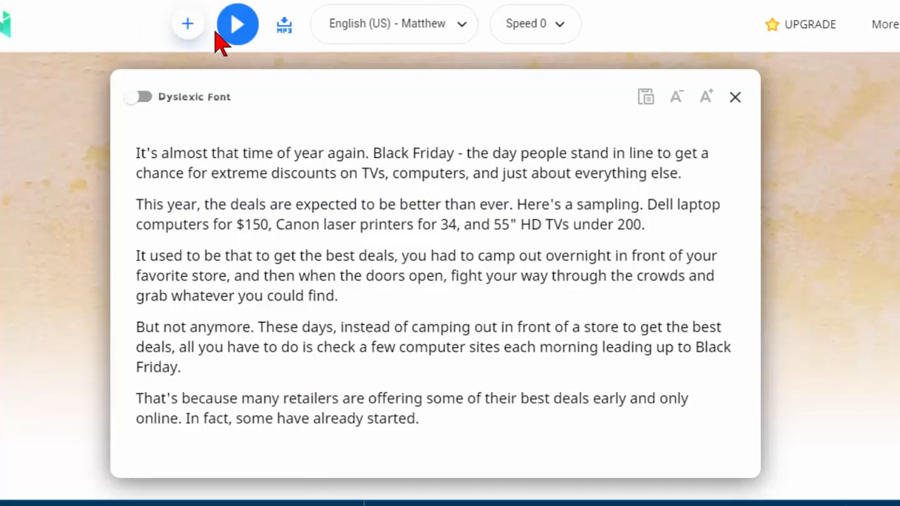
pyautogui.moveTo(250, 131)
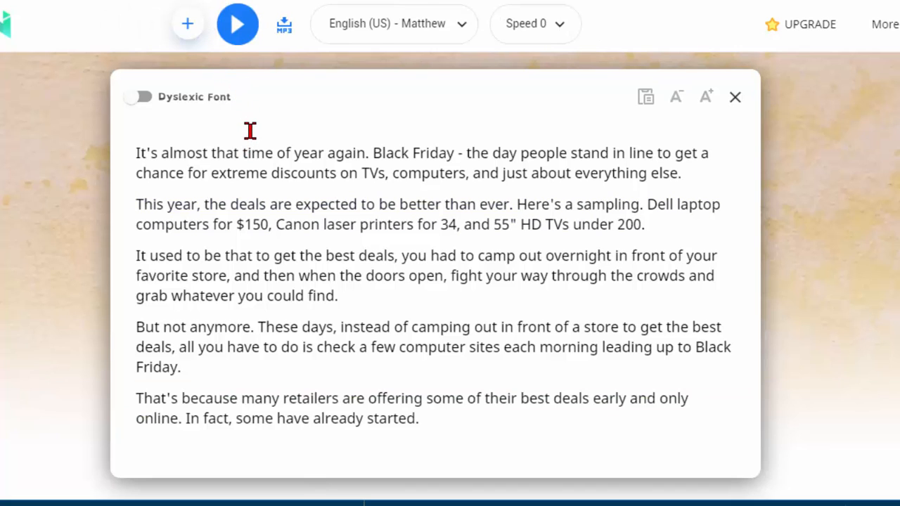
pyautogui.moveTo(340, 98)
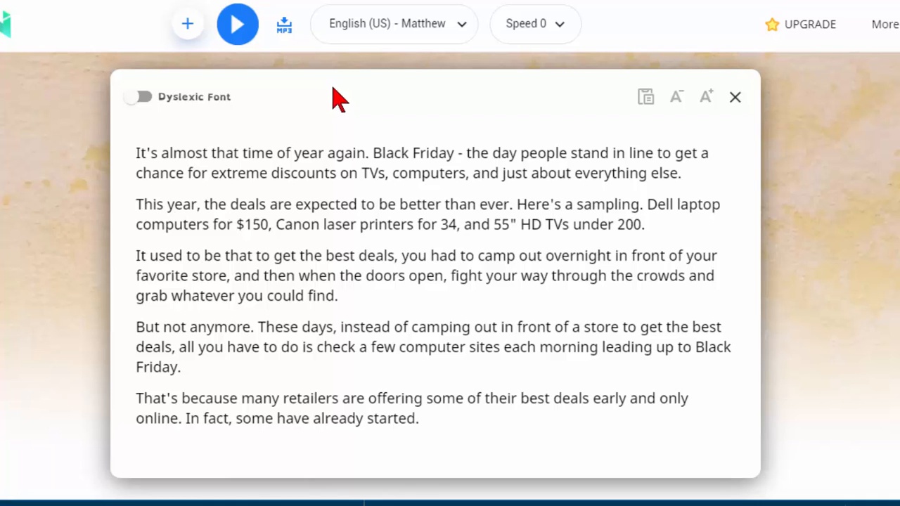
pyautogui.moveTo(284, 25)
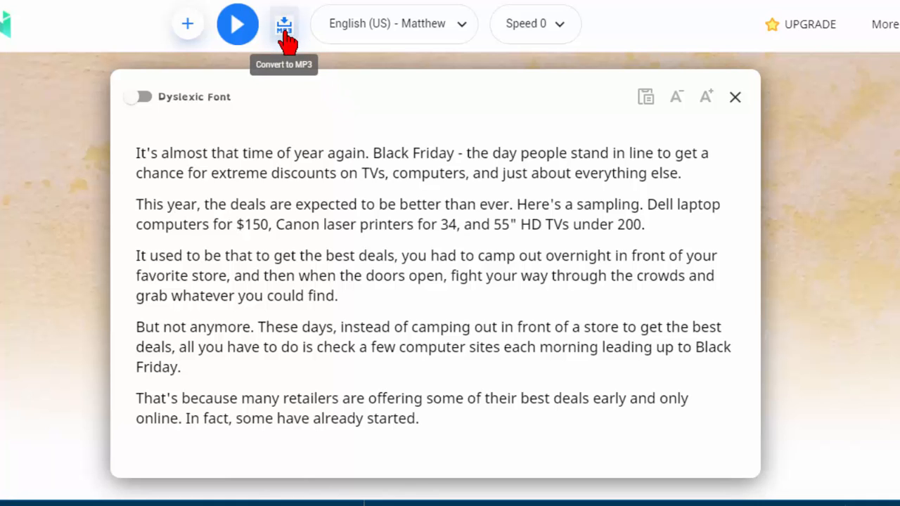
pyautogui.click(284, 23)
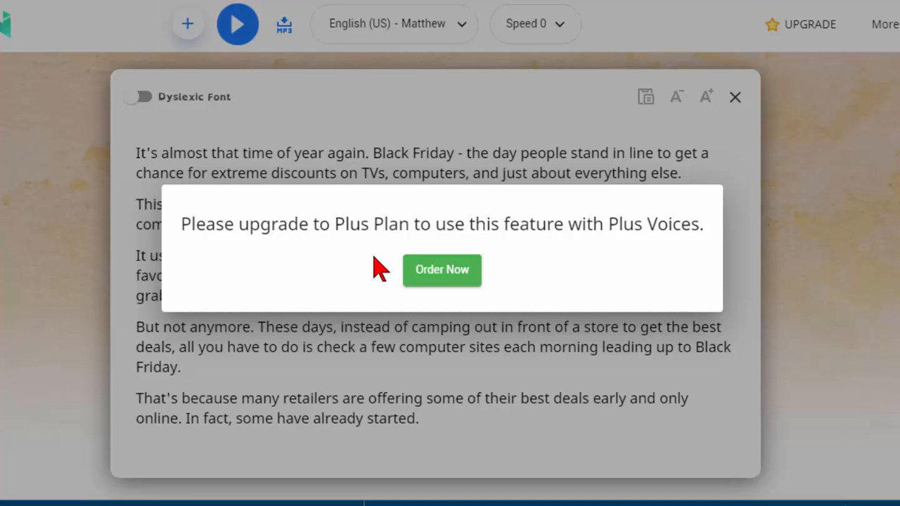
pyautogui.moveTo(442, 289)
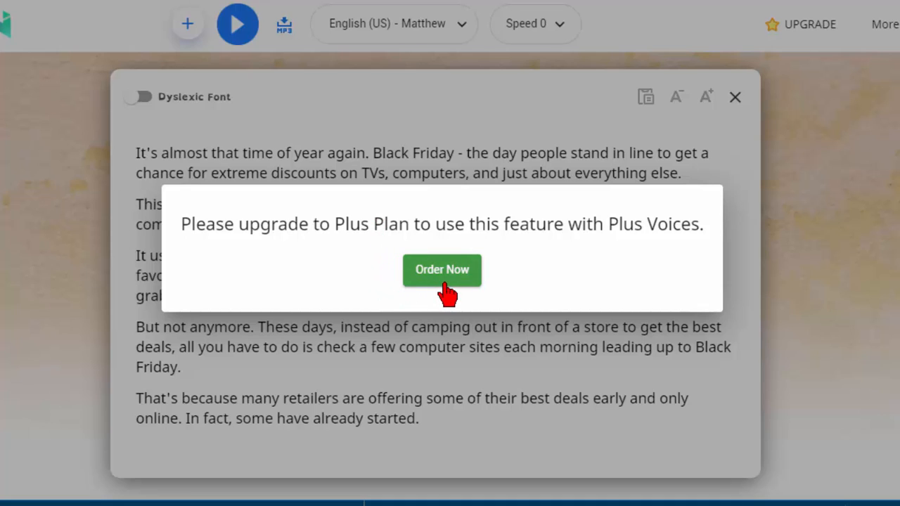
pyautogui.moveTo(528, 284)
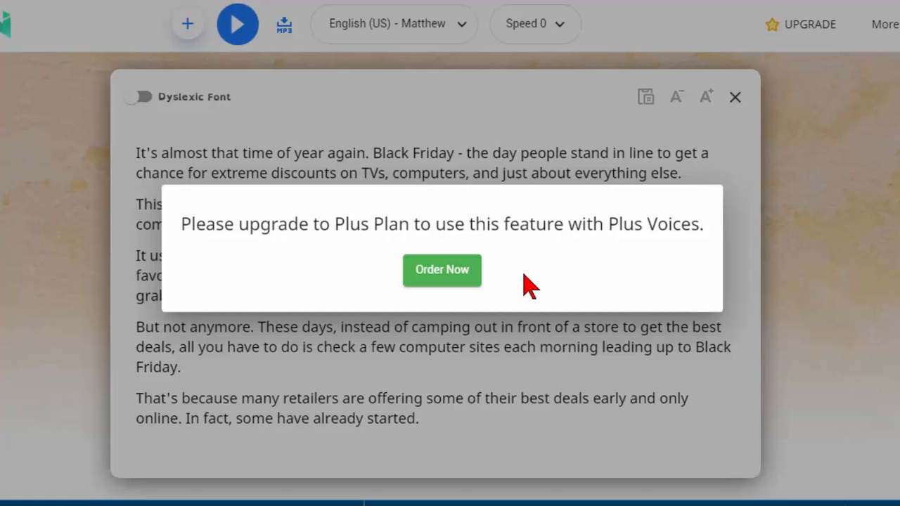
pyautogui.moveTo(589, 276)
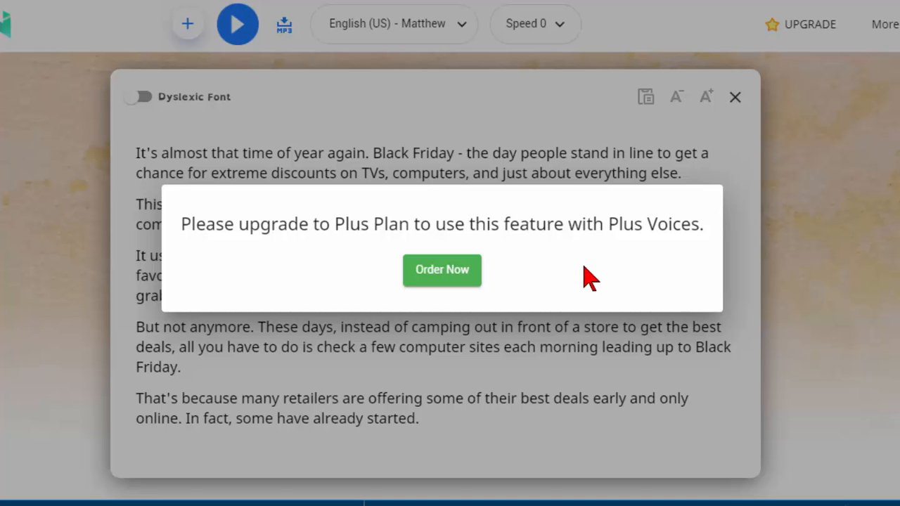
# - Review the Premium and Plus plan prices on the plans page, then return to the reader
pyautogui.click(442, 270)
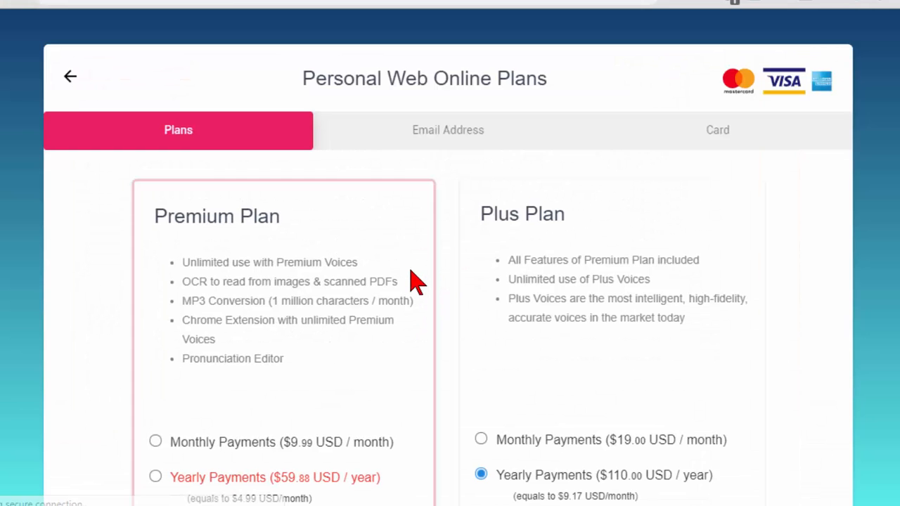
pyautogui.scroll(-3)
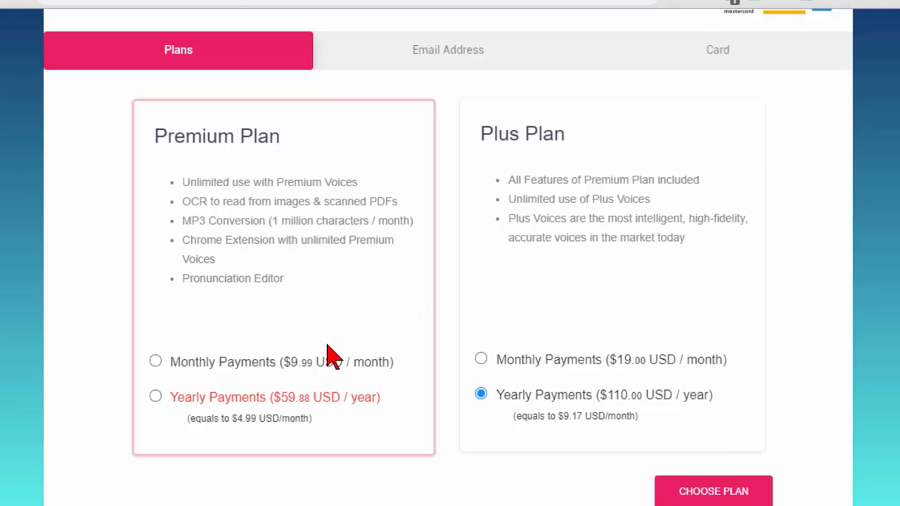
pyautogui.moveTo(315, 391)
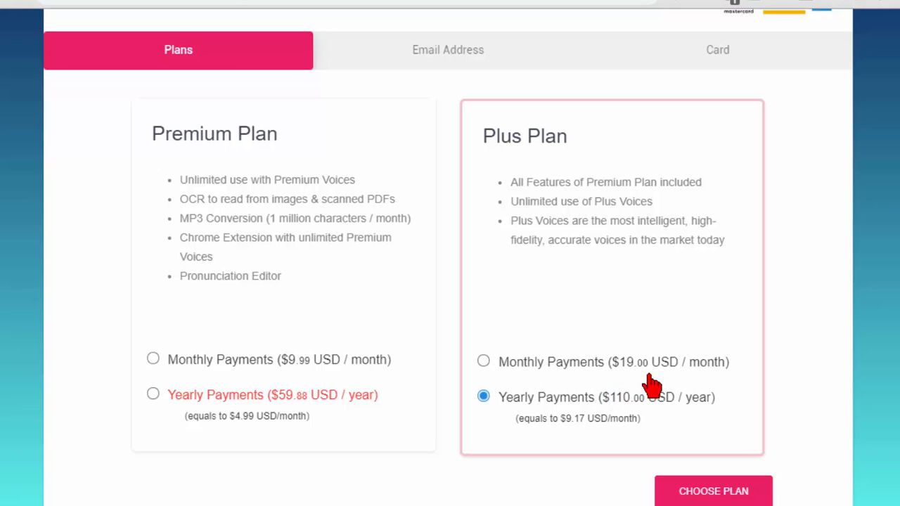
pyautogui.moveTo(700, 396)
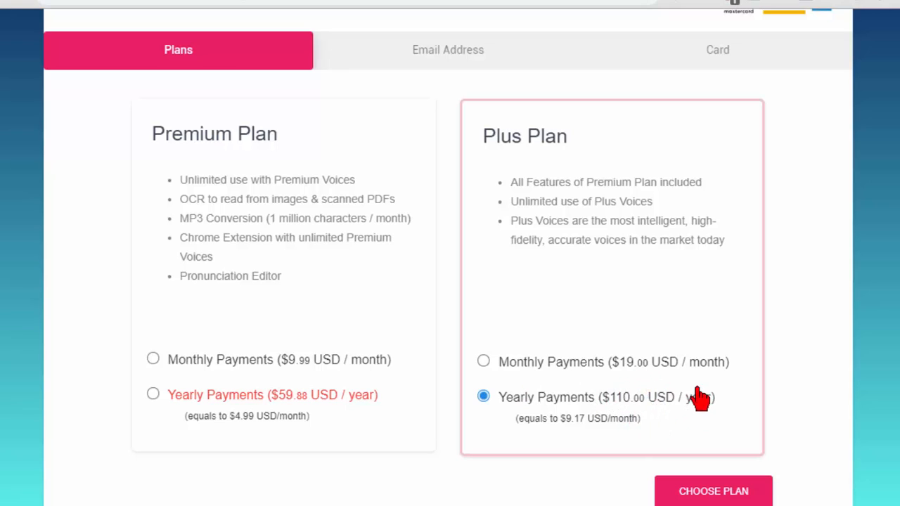
pyautogui.moveTo(631, 239)
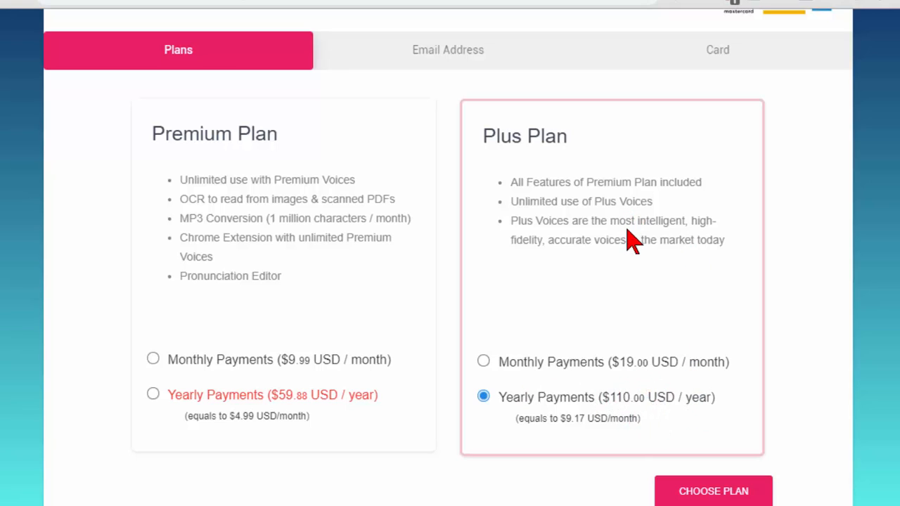
pyautogui.scroll(3)
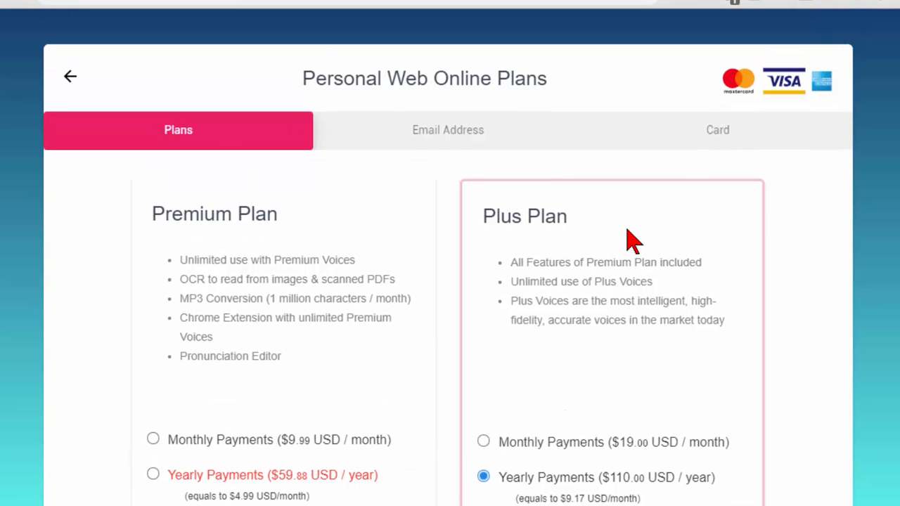
pyautogui.click(71, 76)
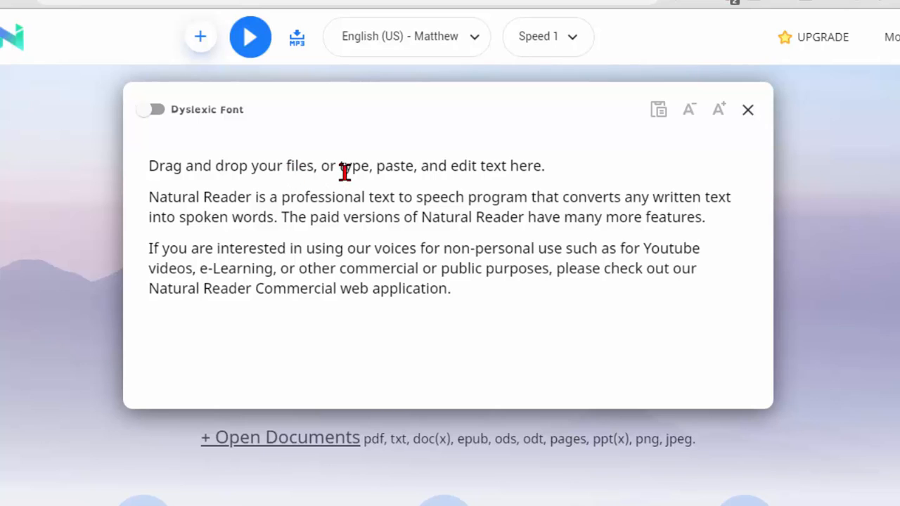
pyautogui.moveTo(475, 49)
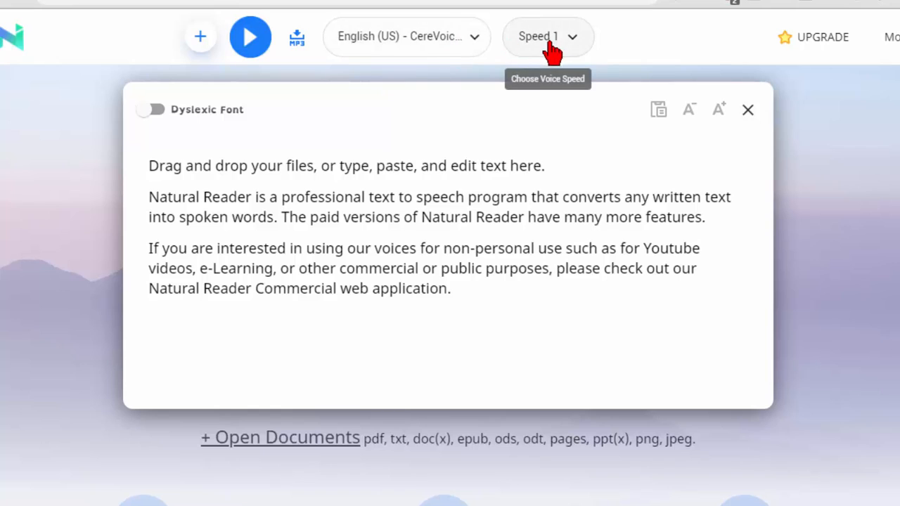
# - Hear CereVoice Adam read the sample text, then switch to the David Desktop free voice
pyautogui.click(250, 36)
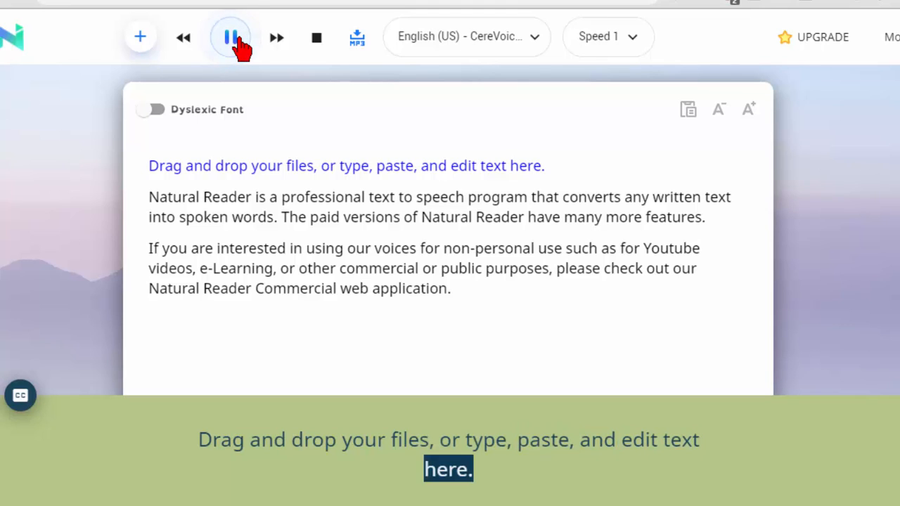
pyautogui.click(465, 36)
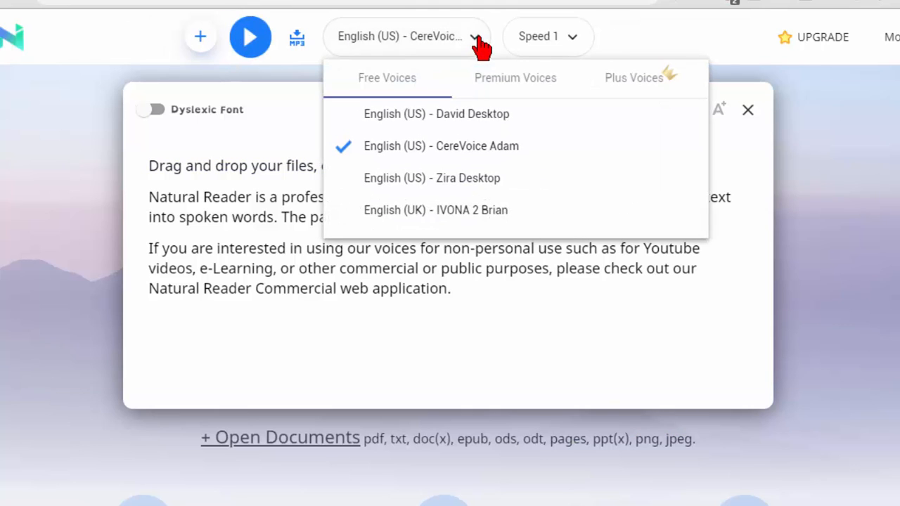
pyautogui.click(436, 114)
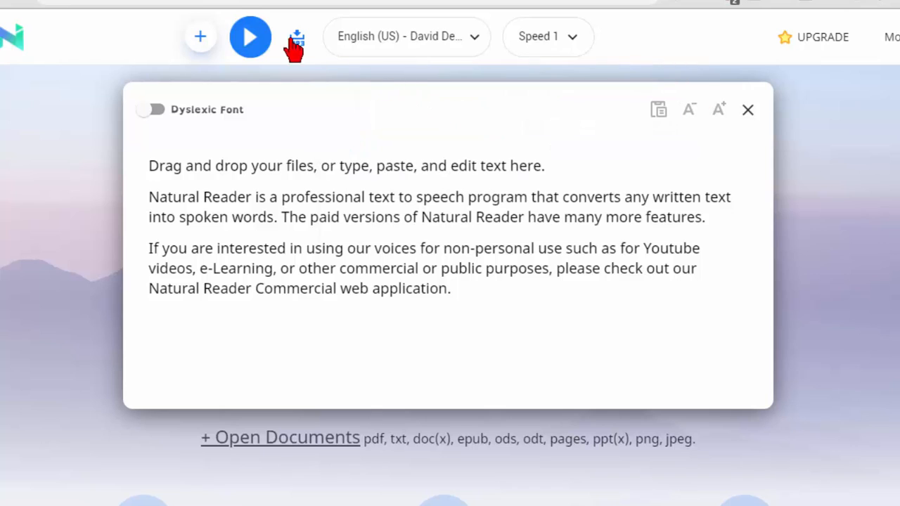
pyautogui.click(251, 37)
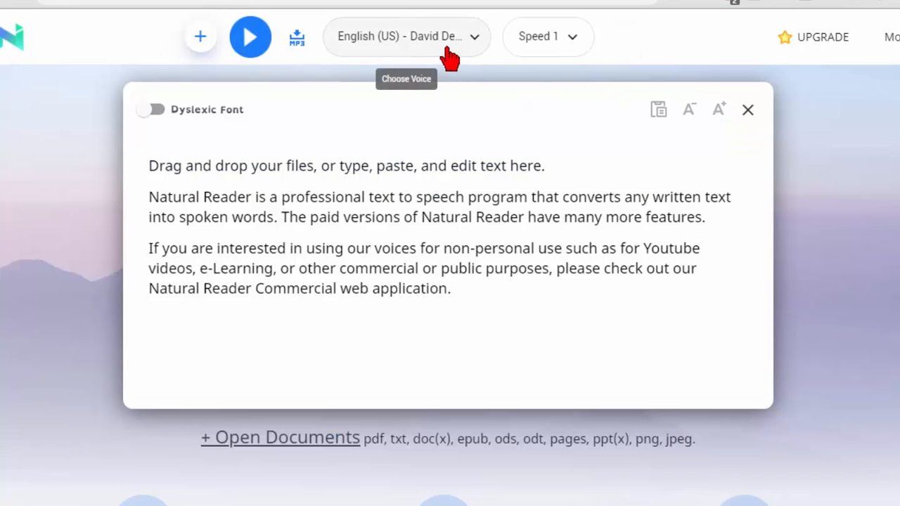
pyautogui.moveTo(485, 45)
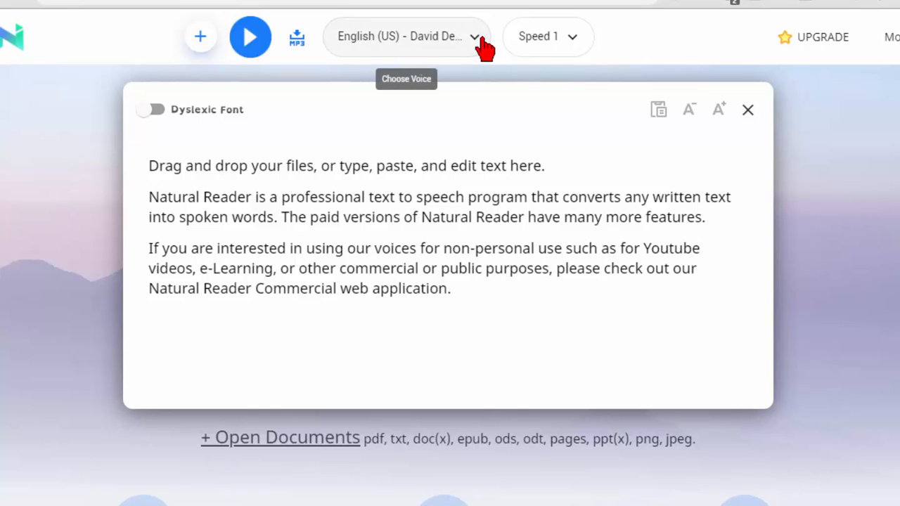
# - Browse the Premium Voices list in the voice dropdown
pyautogui.click(406, 37)
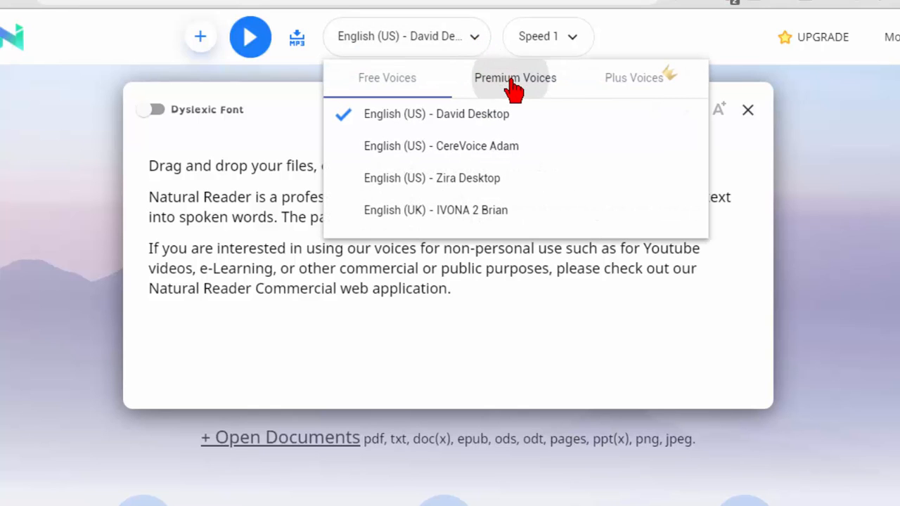
pyautogui.click(514, 78)
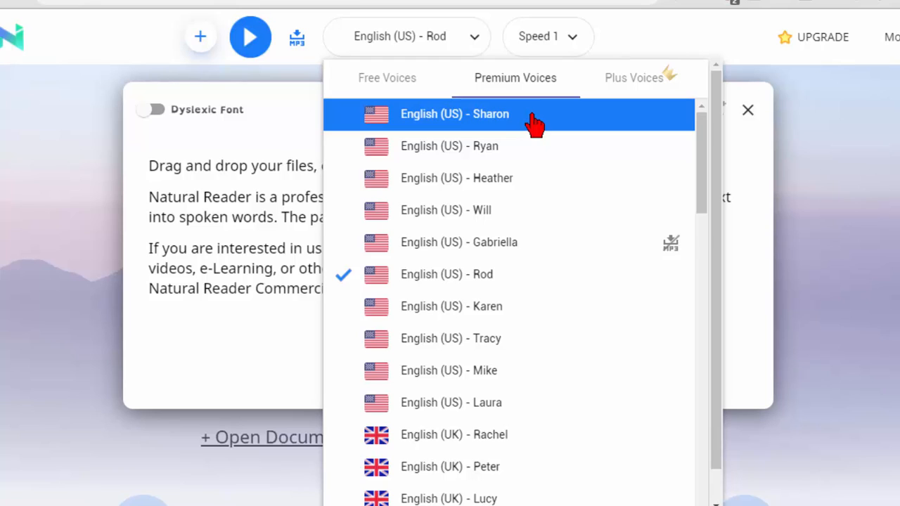
pyautogui.moveTo(538, 153)
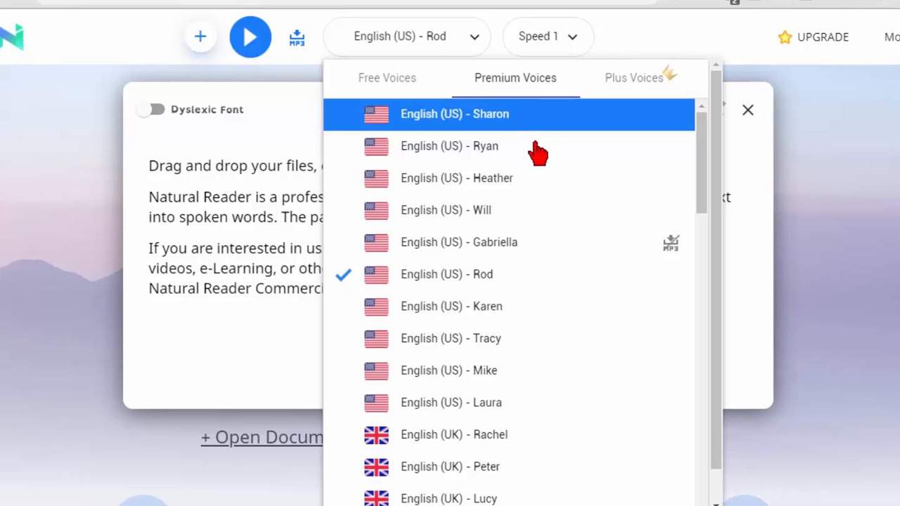
pyautogui.scroll(-3)
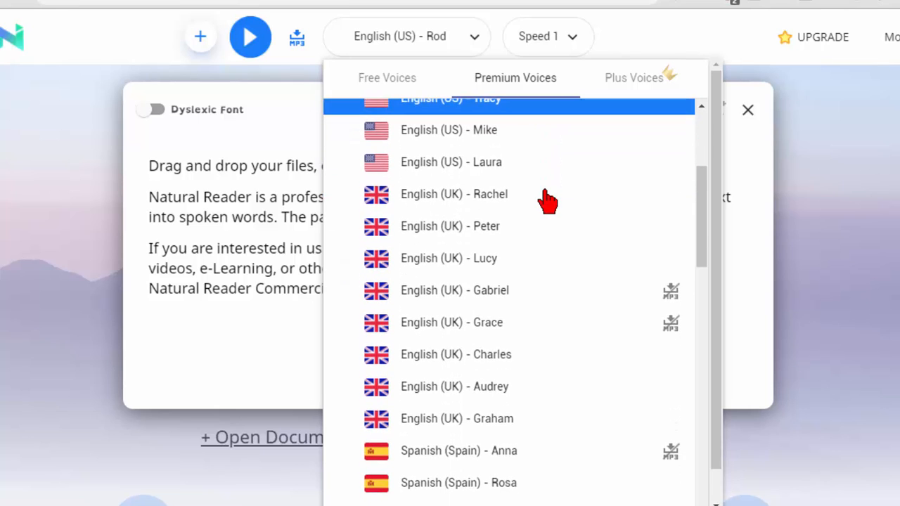
pyautogui.scroll(3)
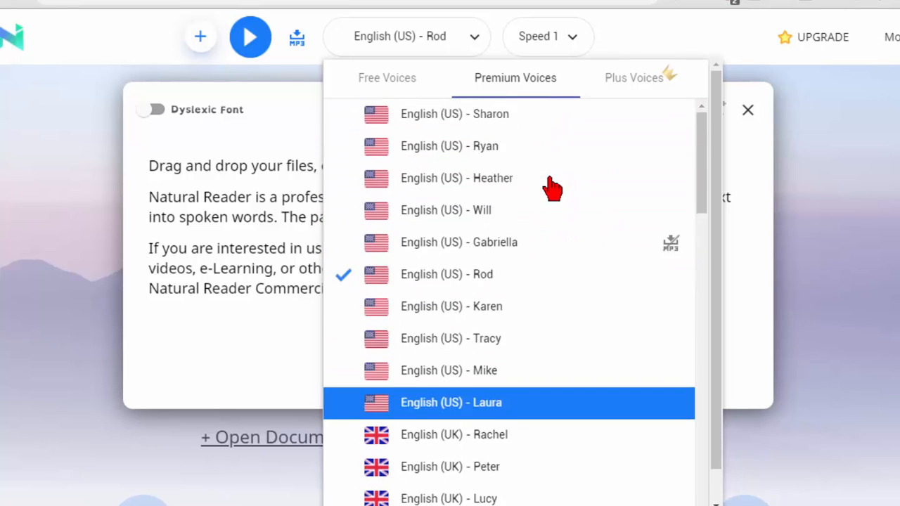
# - Browse the Plus Voices list and select English (UK) Brian
pyautogui.click(633, 78)
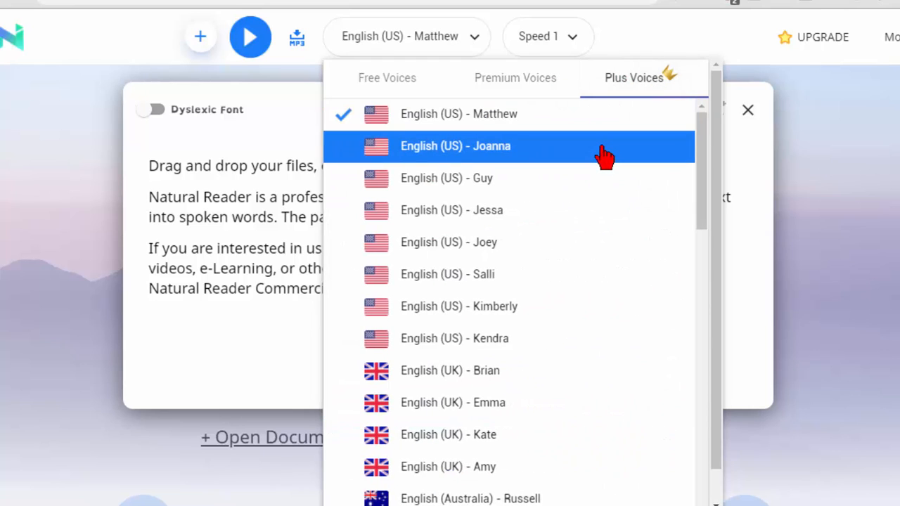
pyautogui.scroll(-3)
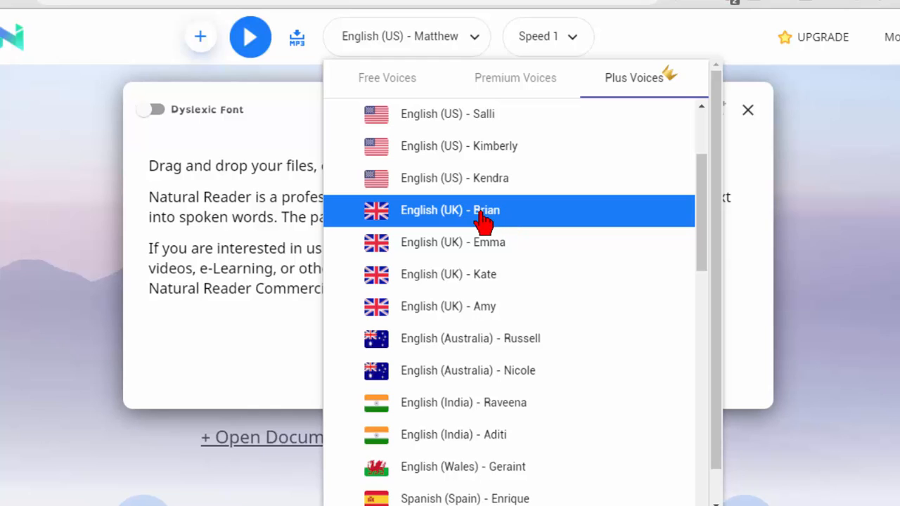
pyautogui.click(450, 210)
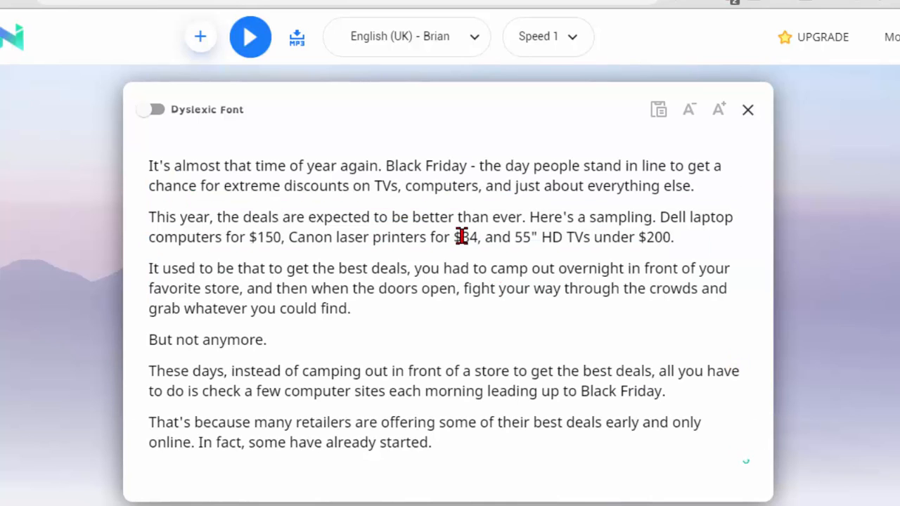
pyautogui.moveTo(354, 45)
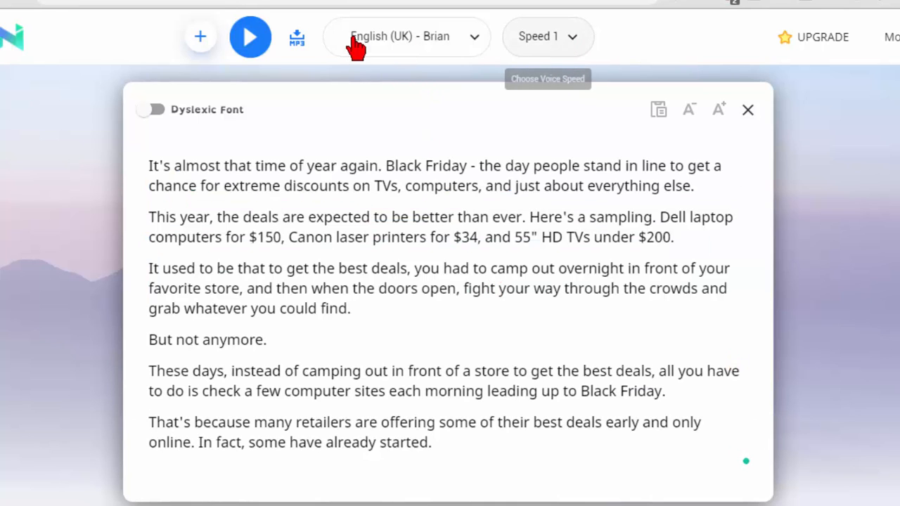
# - Play the Black Friday article in Brian's voice, then stop playback
pyautogui.click(250, 37)
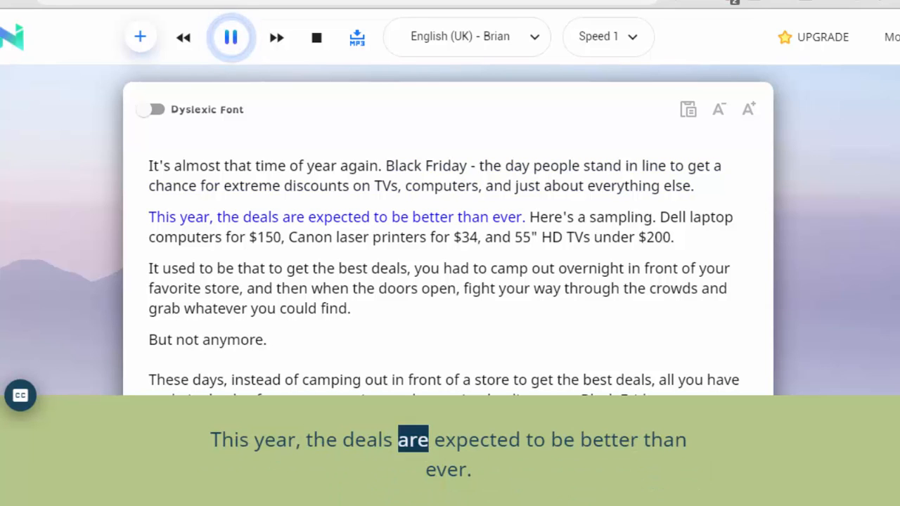
pyautogui.click(231, 37)
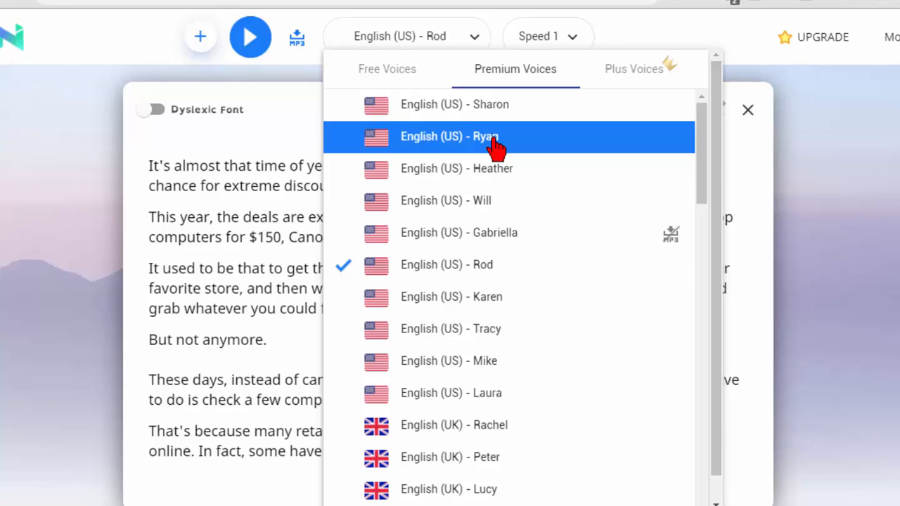
# - Select the premium English (US) Ryan voice and start reading the article
pyautogui.click(450, 136)
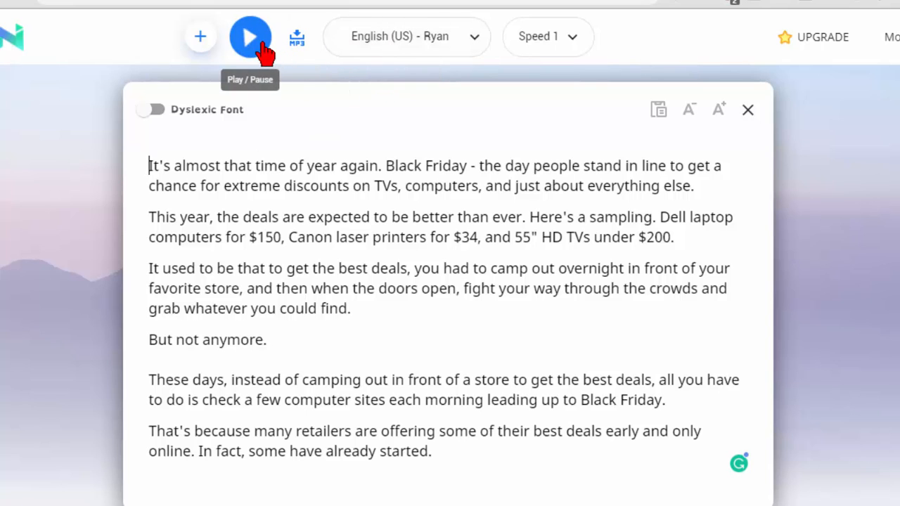
pyautogui.click(250, 36)
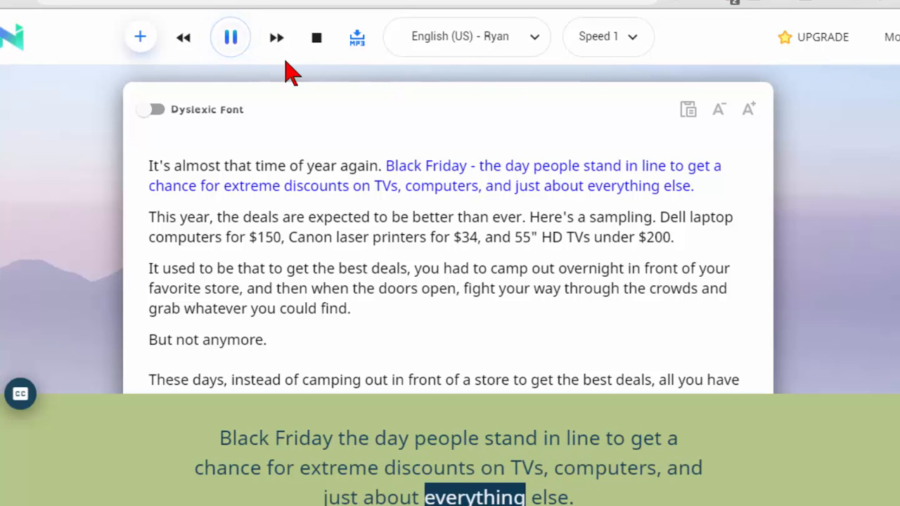
# - Stop Ryan's playback and browse the premium voices, leaving Ryan selected
pyautogui.click(464, 36)
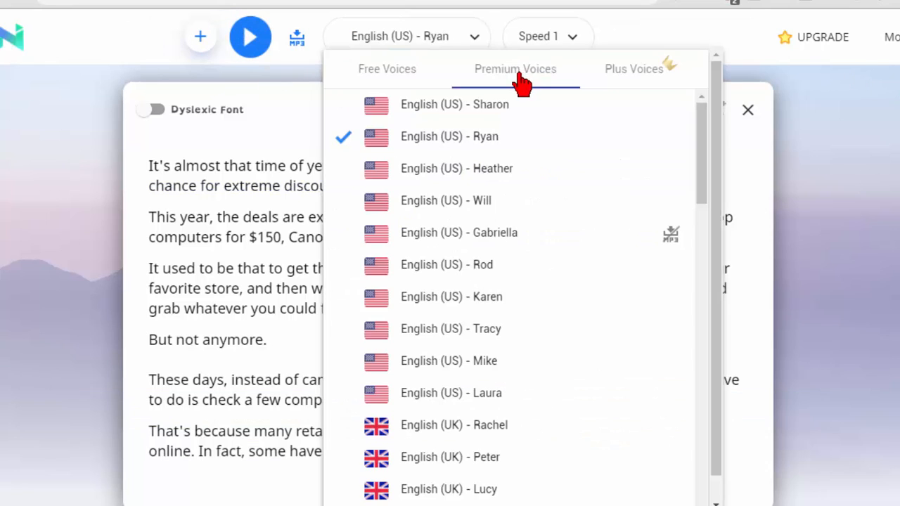
pyautogui.moveTo(512, 87)
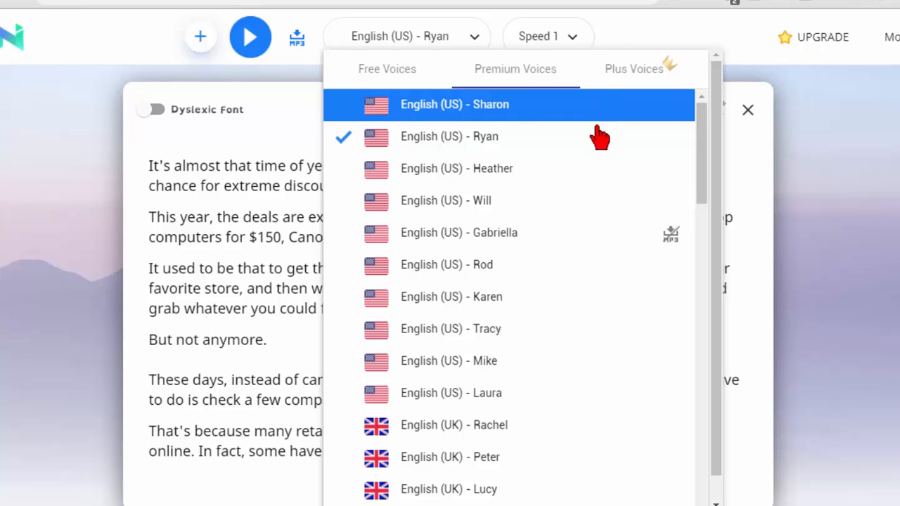
pyautogui.scroll(-3)
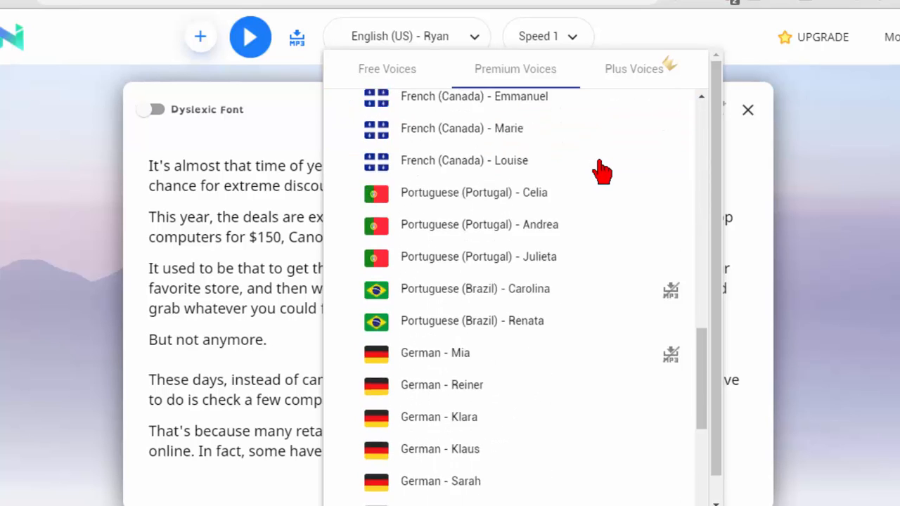
pyautogui.scroll(3)
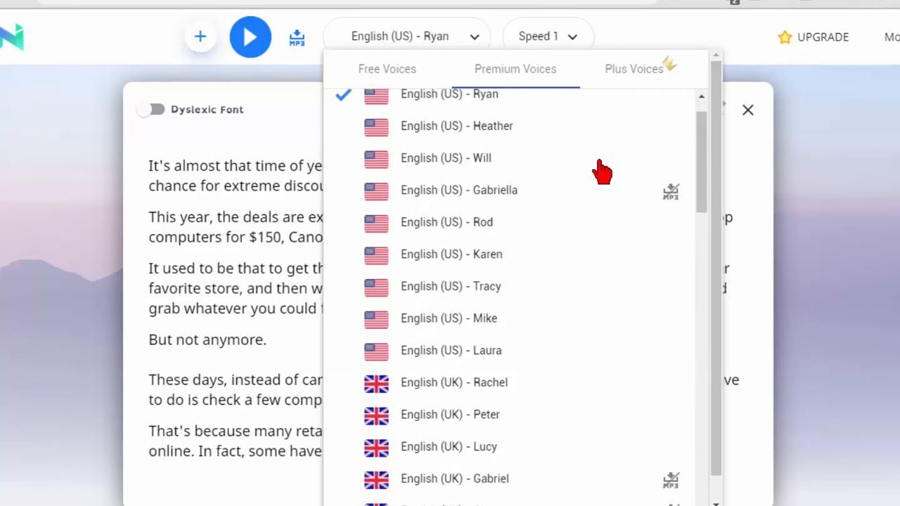
pyautogui.scroll(3)
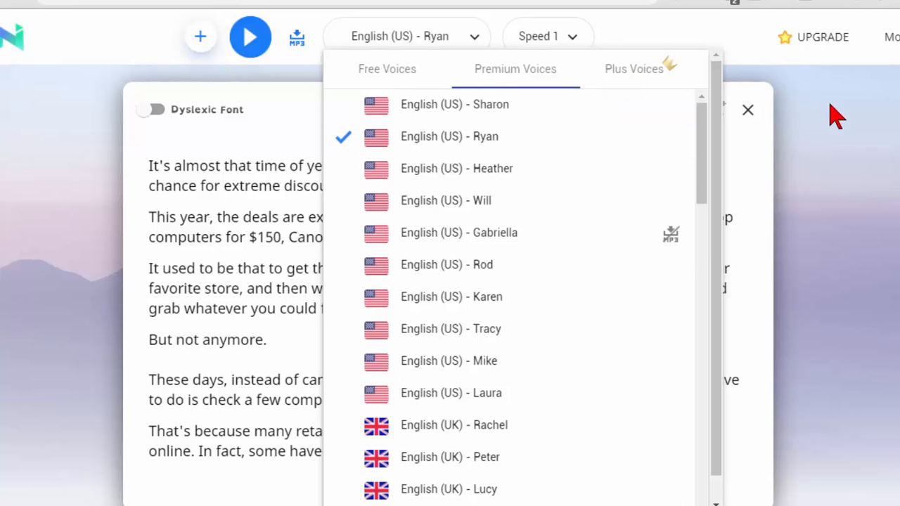
pyautogui.click(260, 80)
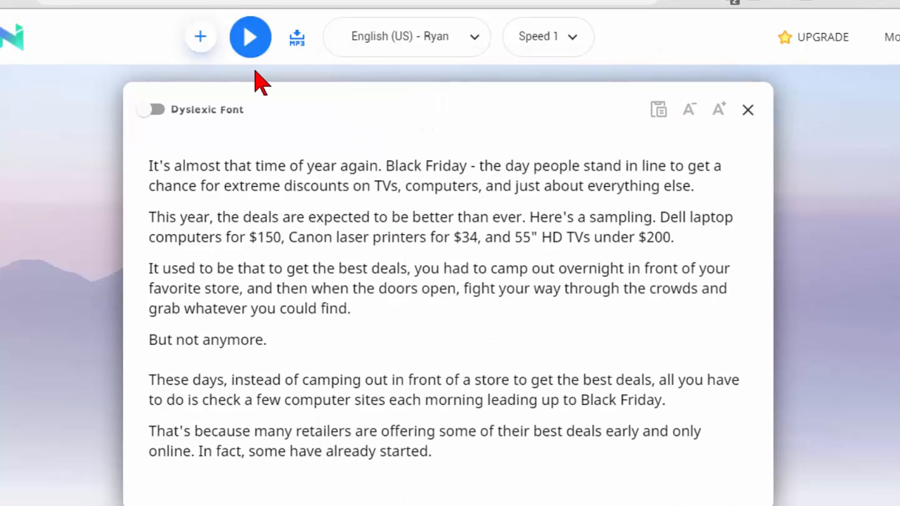
pyautogui.moveTo(126, 14)
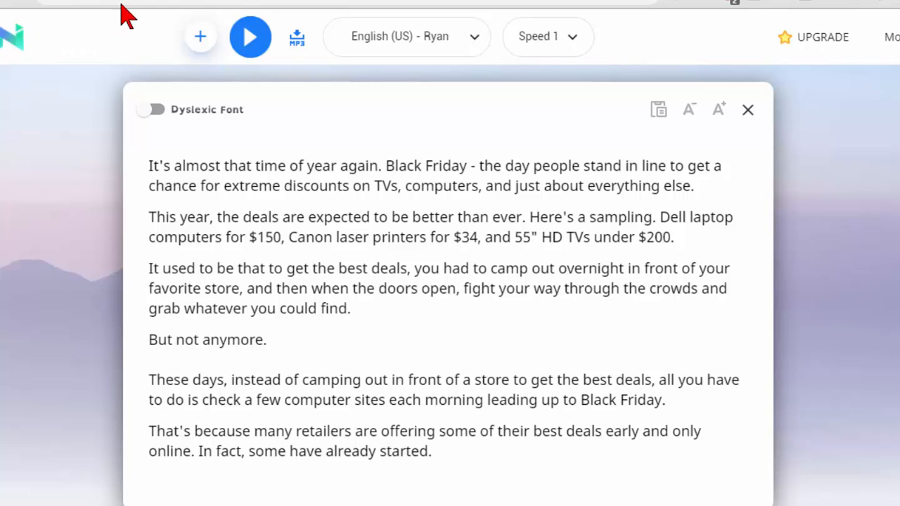